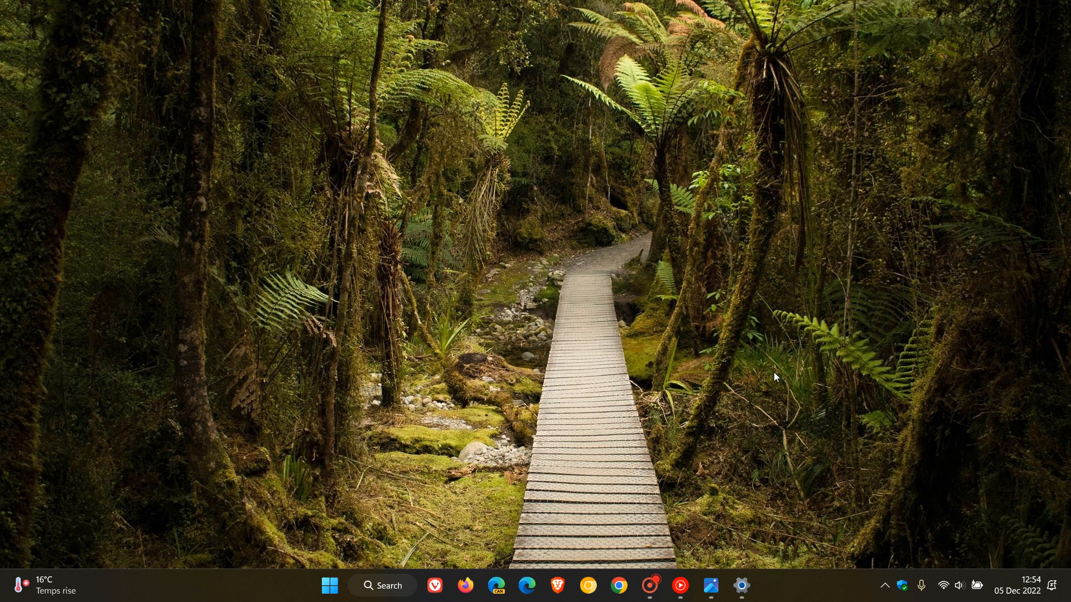
{"action": "mouse_move", "coordinate": [765, 357]}
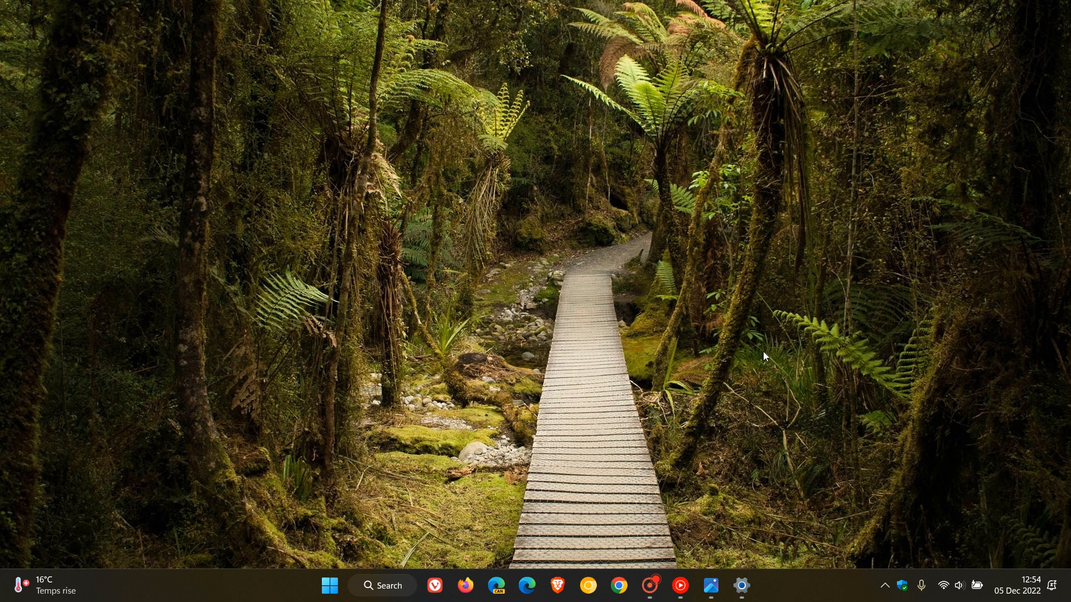
{"action": "mouse_move", "coordinate": [743, 352]}
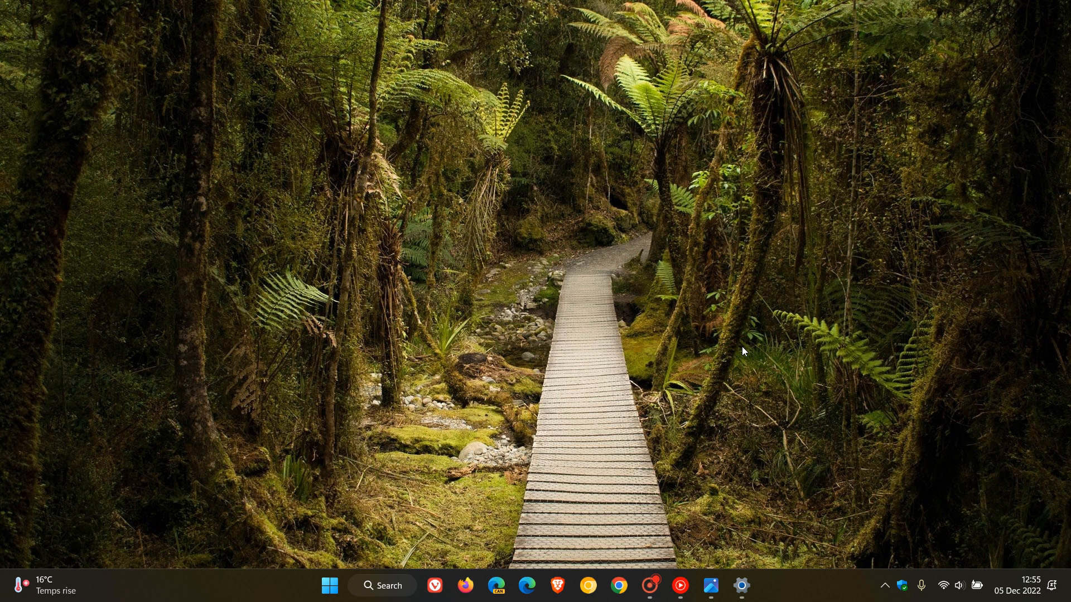
Enable seconds on the system tray clock and open the widgets board with weather and news cards
{"action": "left_click", "coordinate": [741, 586]}
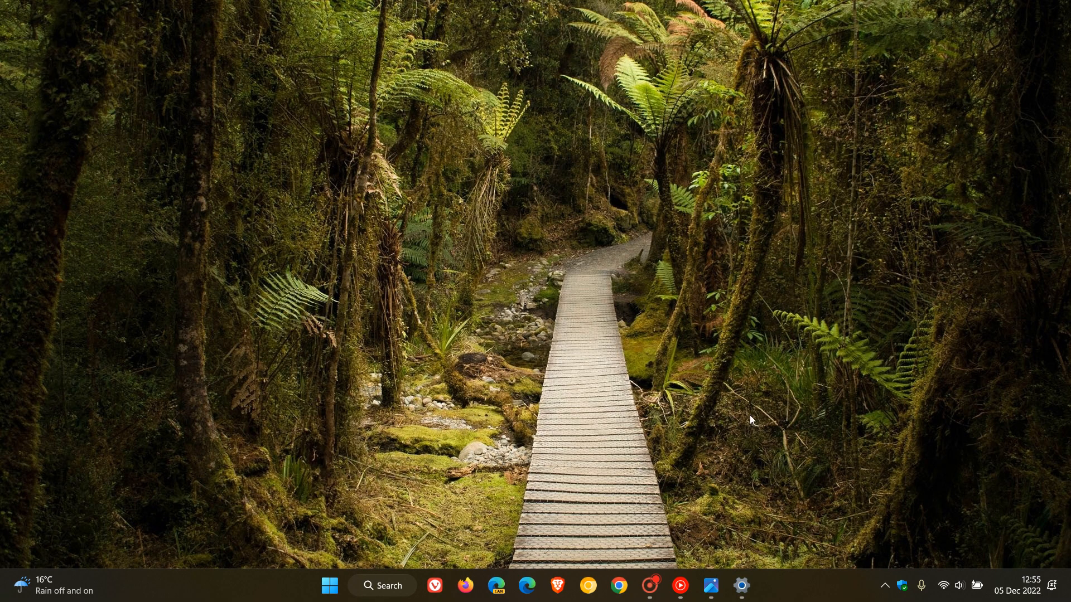
{"action": "left_click", "coordinate": [743, 586]}
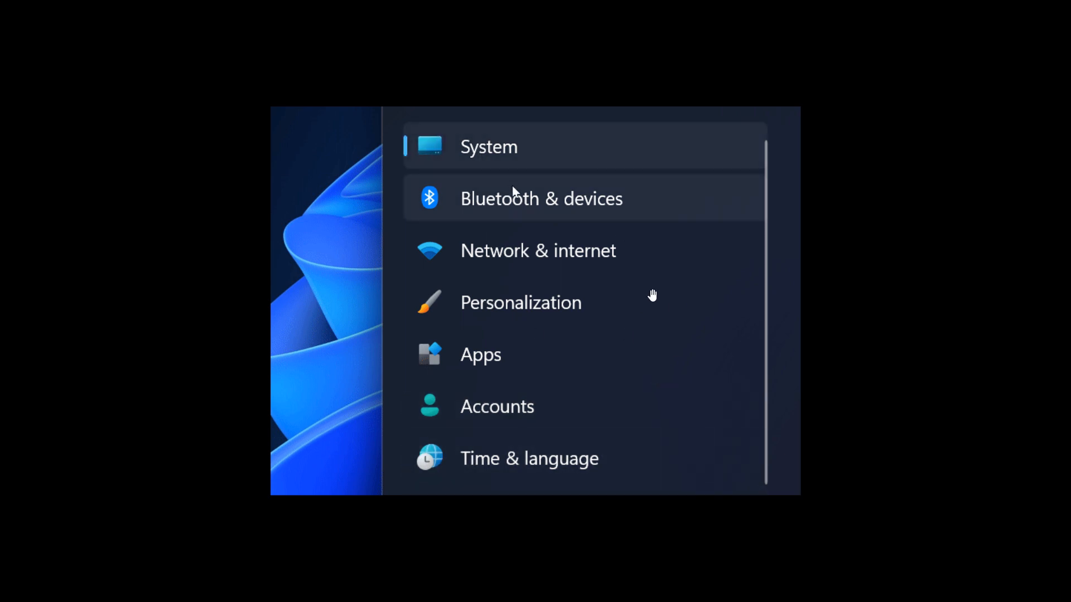
{"action": "left_click", "coordinate": [538, 251]}
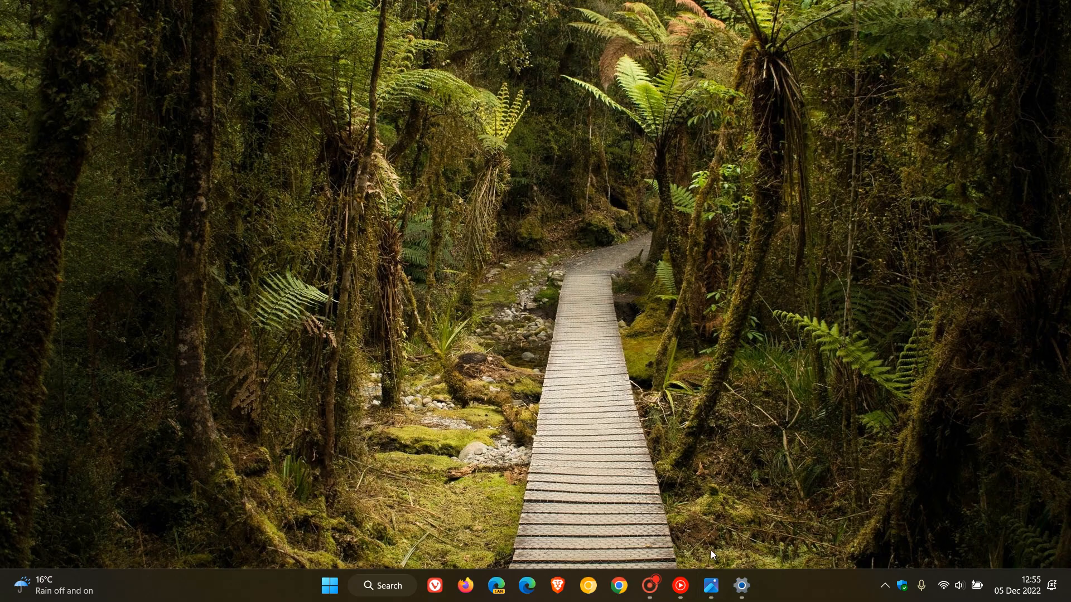
{"action": "mouse_move", "coordinate": [738, 239]}
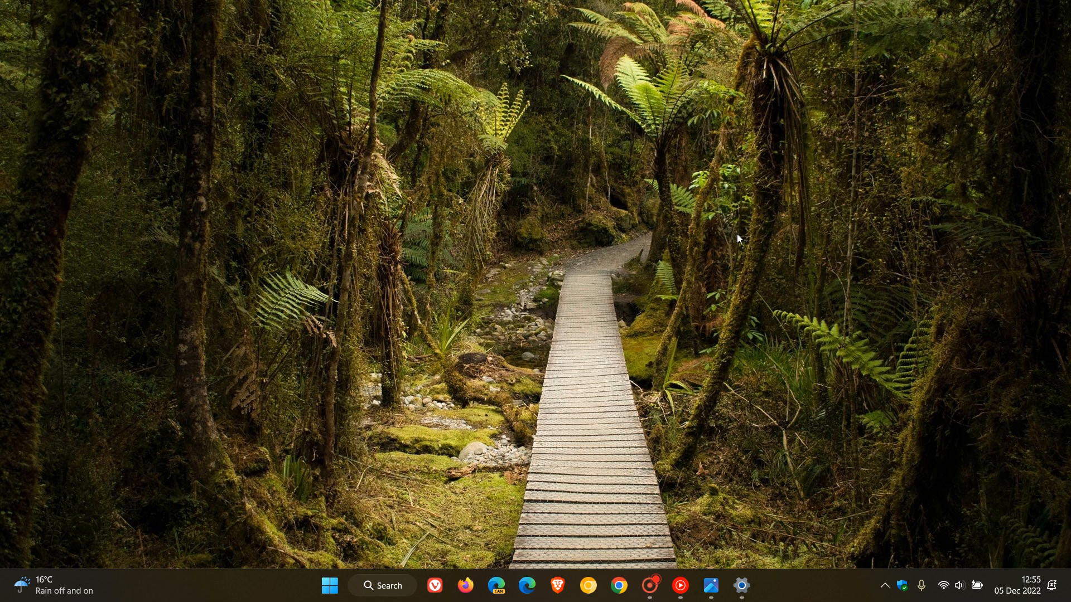
{"action": "mouse_move", "coordinate": [737, 270]}
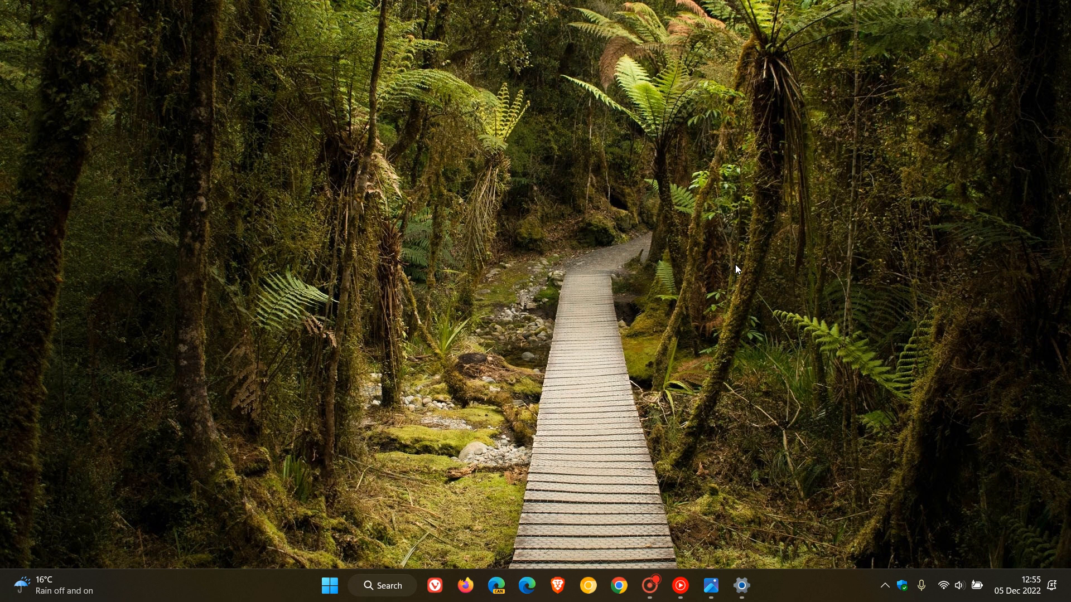
{"action": "mouse_move", "coordinate": [938, 438]}
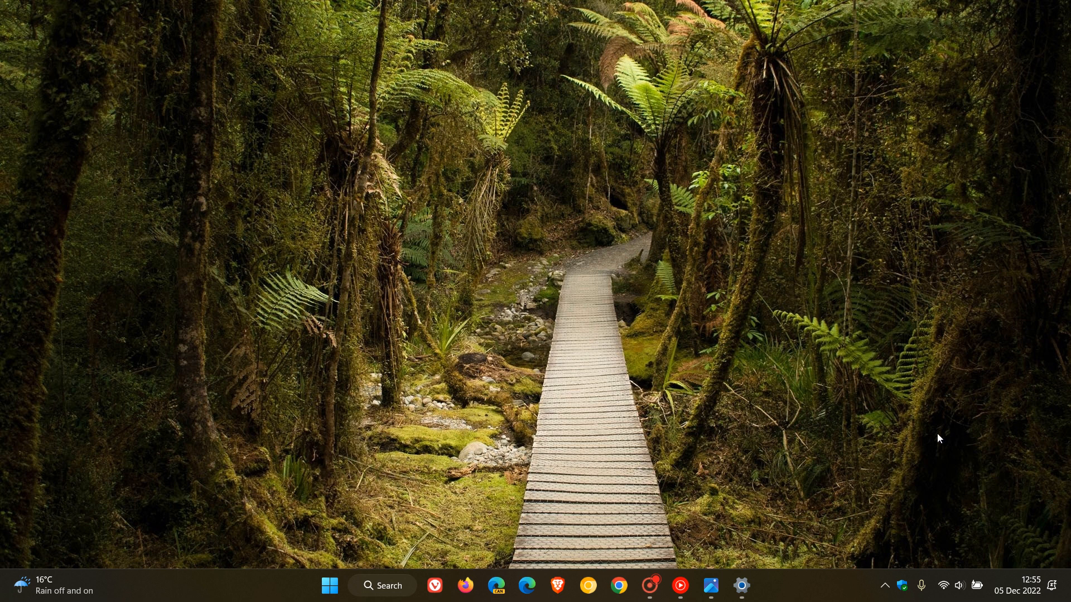
{"action": "left_click", "coordinate": [1031, 586]}
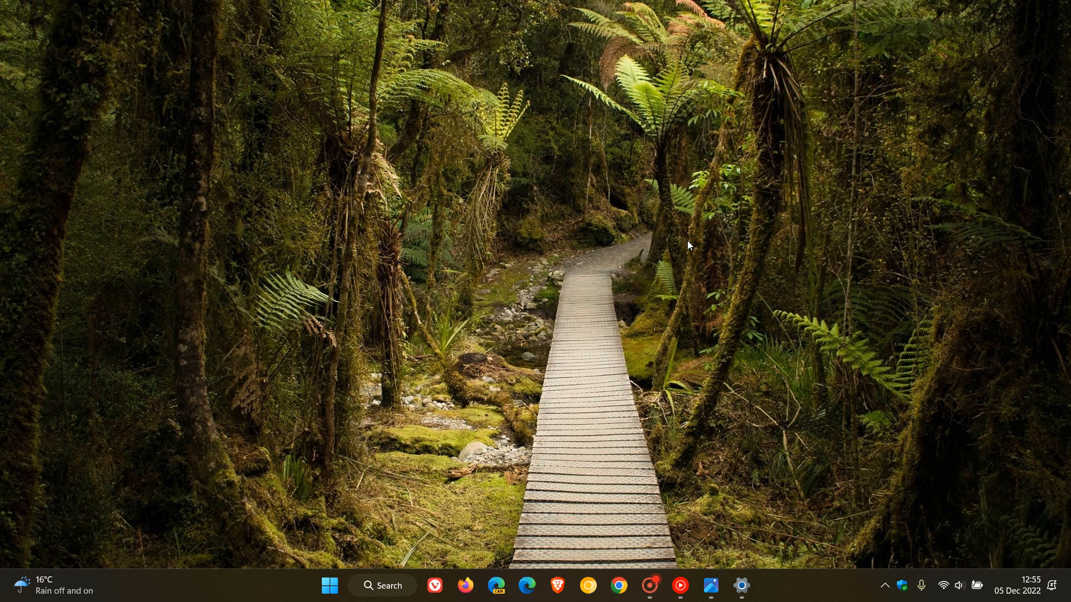
{"action": "mouse_move", "coordinate": [745, 308]}
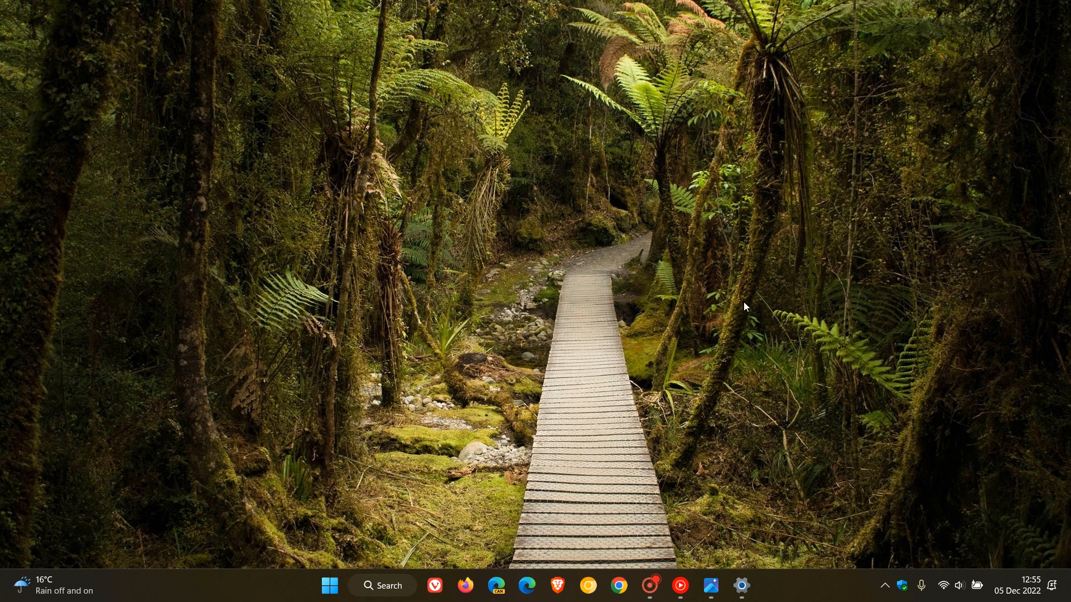
{"action": "mouse_move", "coordinate": [738, 272]}
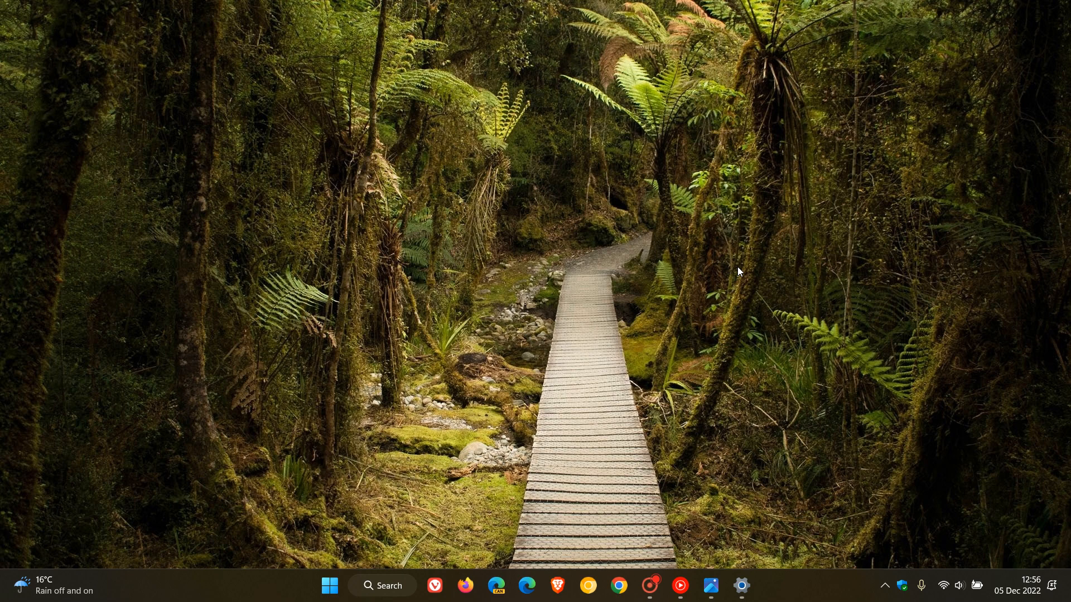
{"action": "mouse_move", "coordinate": [738, 483]}
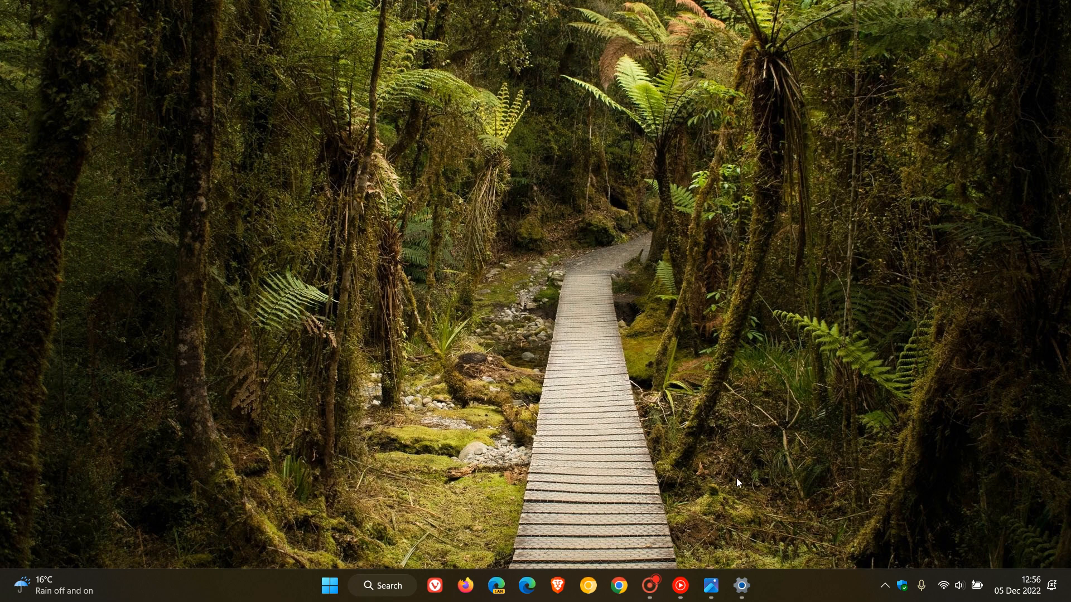
{"action": "left_click", "coordinate": [741, 586]}
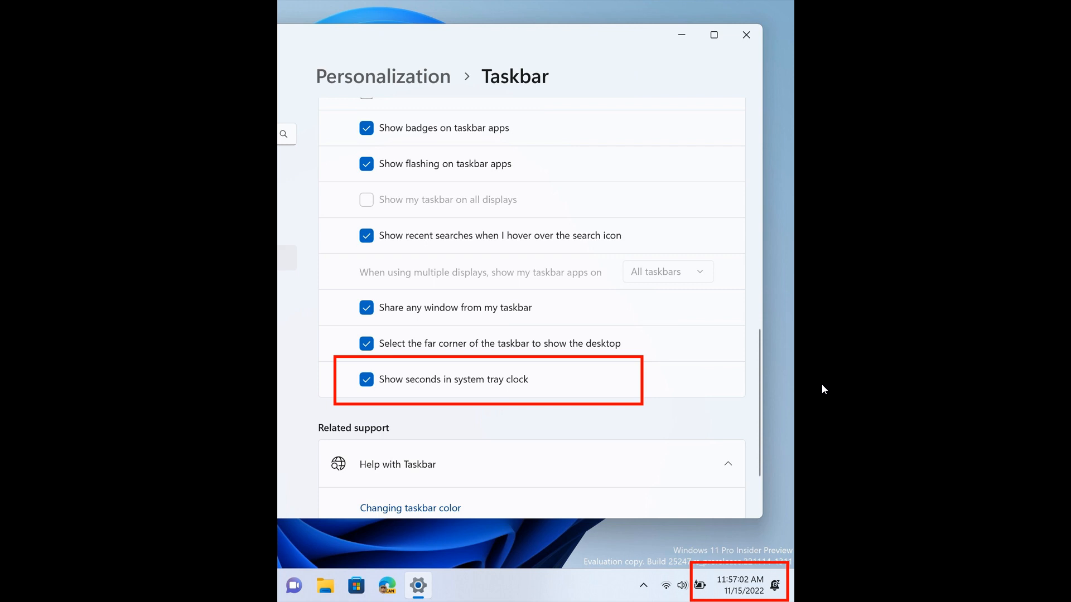
{"action": "mouse_move", "coordinate": [437, 202]}
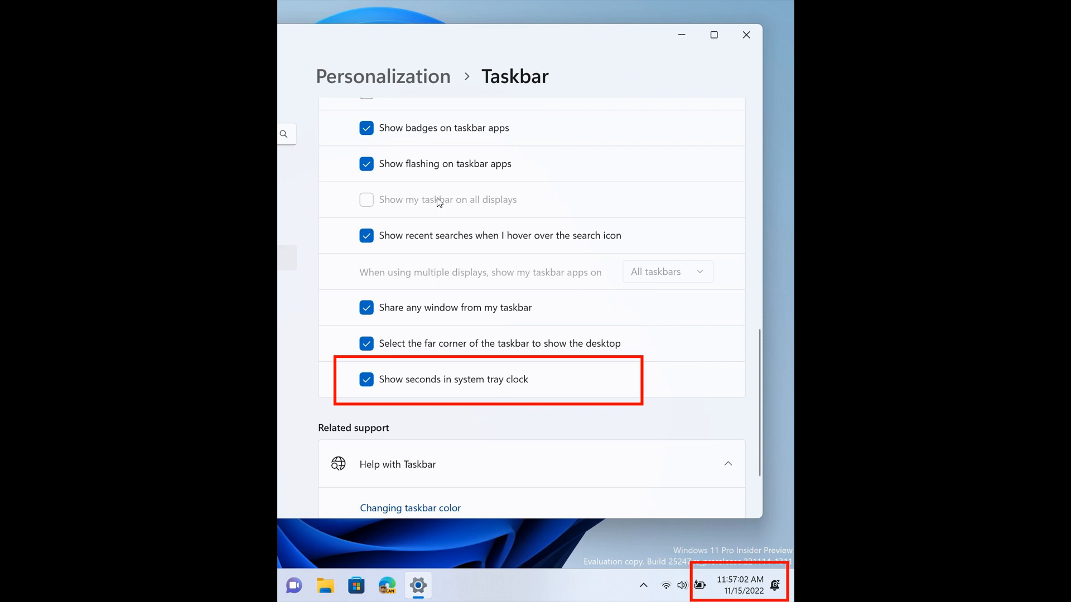
{"action": "mouse_move", "coordinate": [425, 381]}
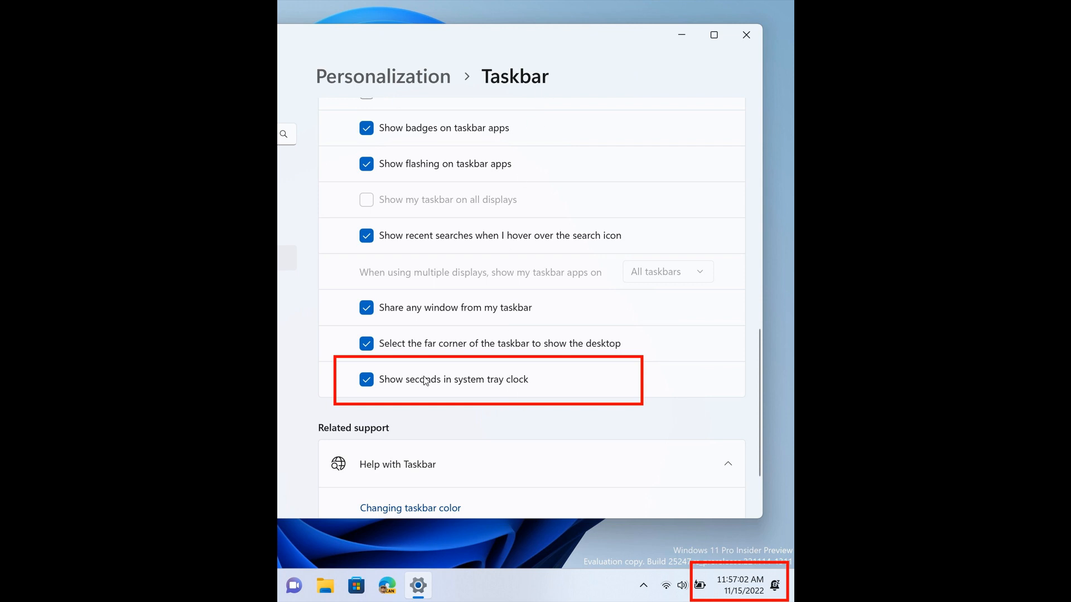
{"action": "mouse_move", "coordinate": [397, 393]}
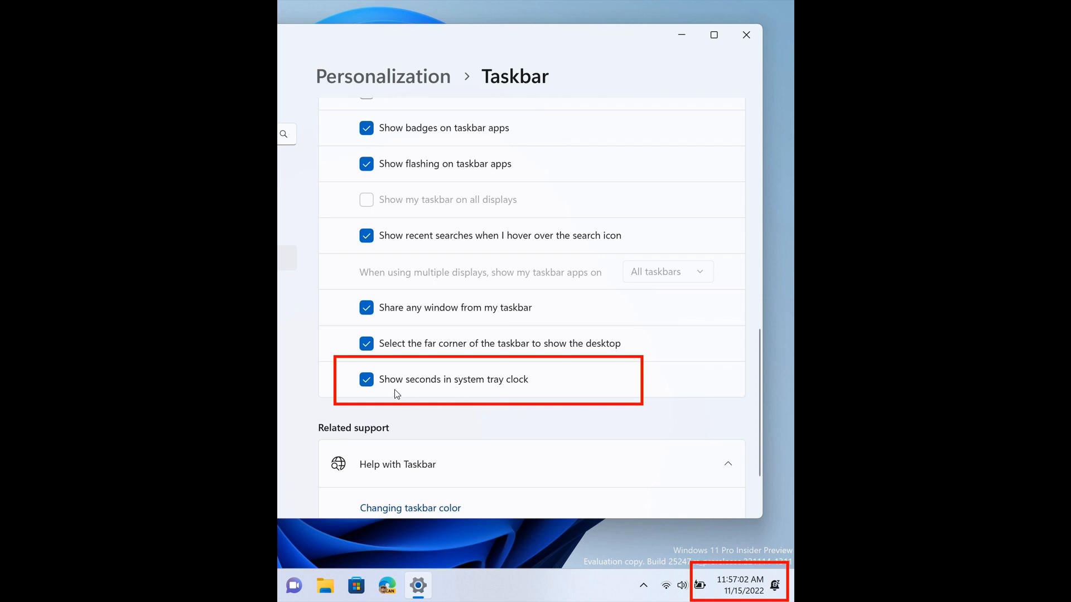
{"action": "mouse_move", "coordinate": [535, 387]}
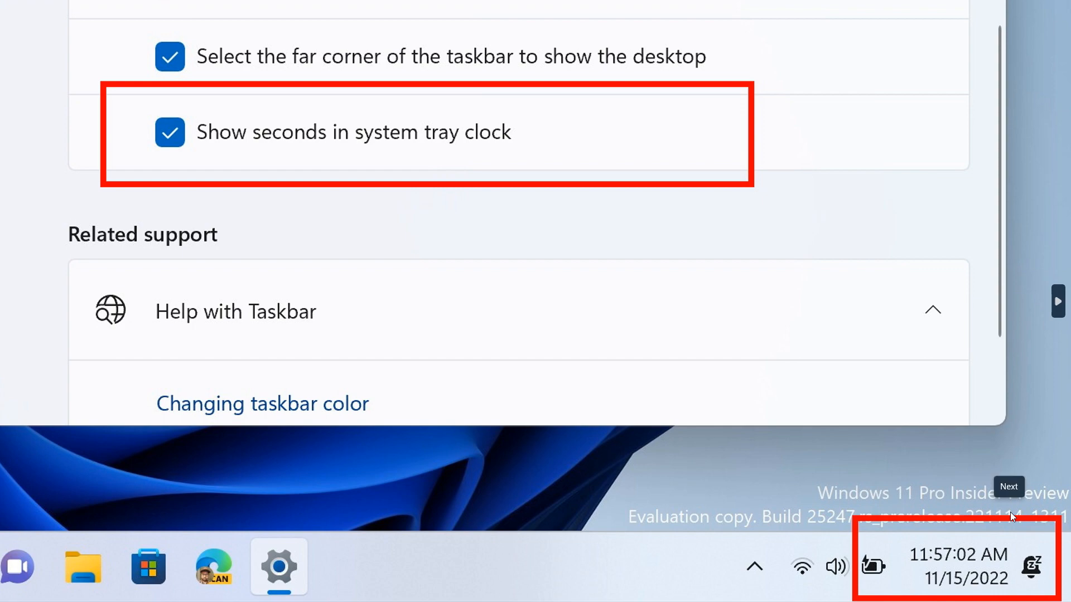
{"action": "mouse_move", "coordinate": [752, 340]}
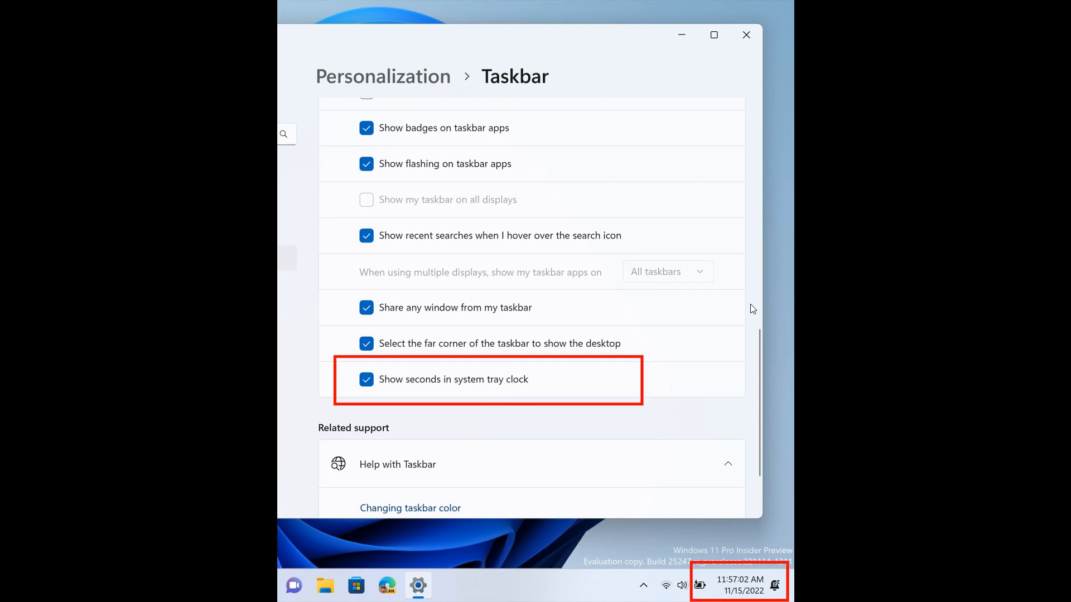
{"action": "mouse_move", "coordinate": [766, 274]}
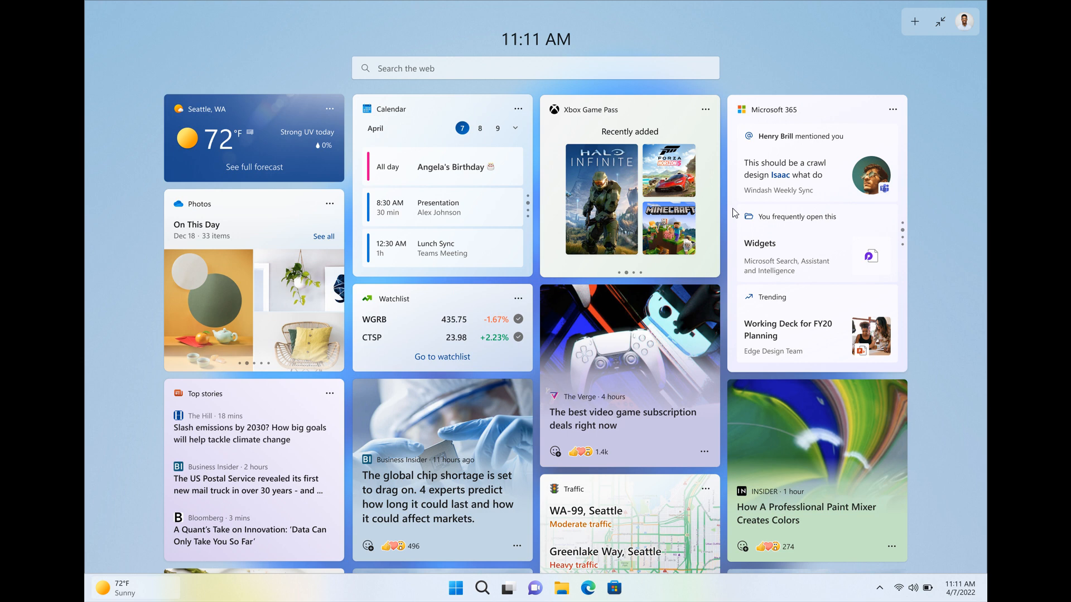
{"action": "mouse_move", "coordinate": [367, 109]}
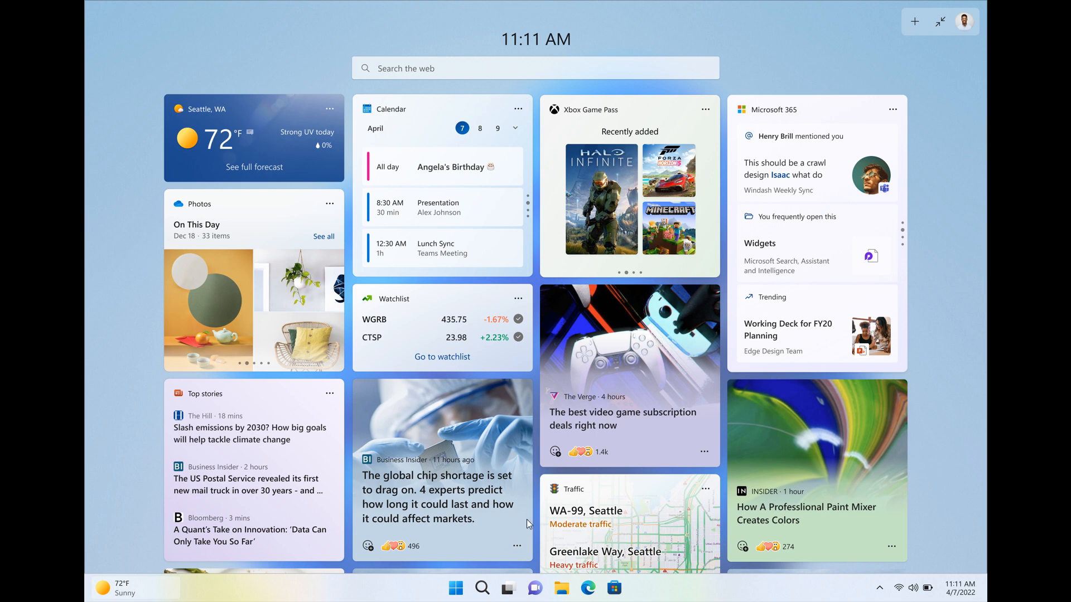
{"action": "mouse_move", "coordinate": [761, 328]}
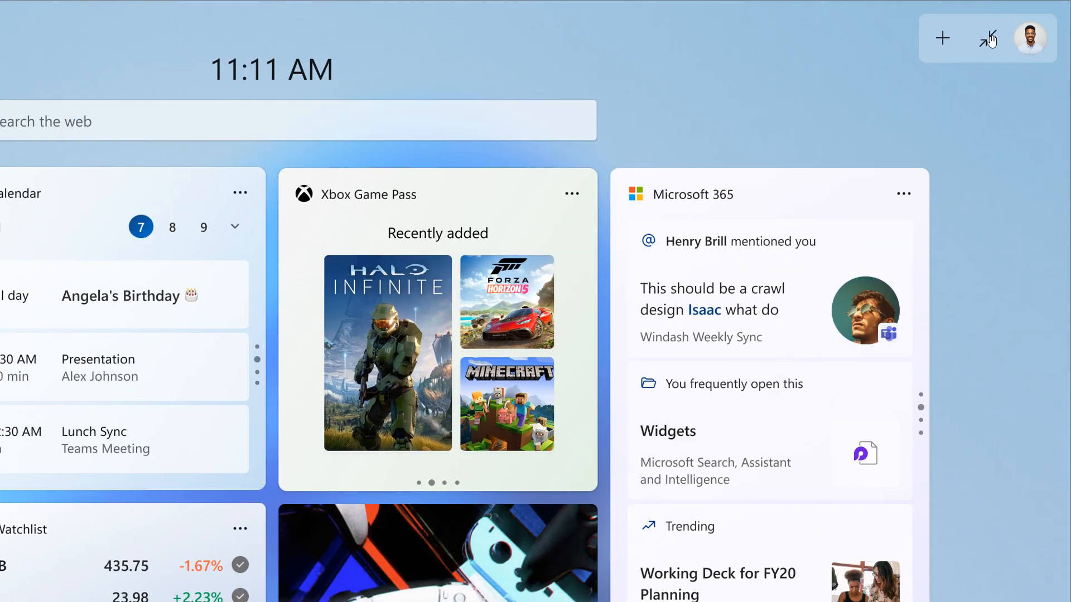
{"action": "mouse_move", "coordinate": [987, 38]}
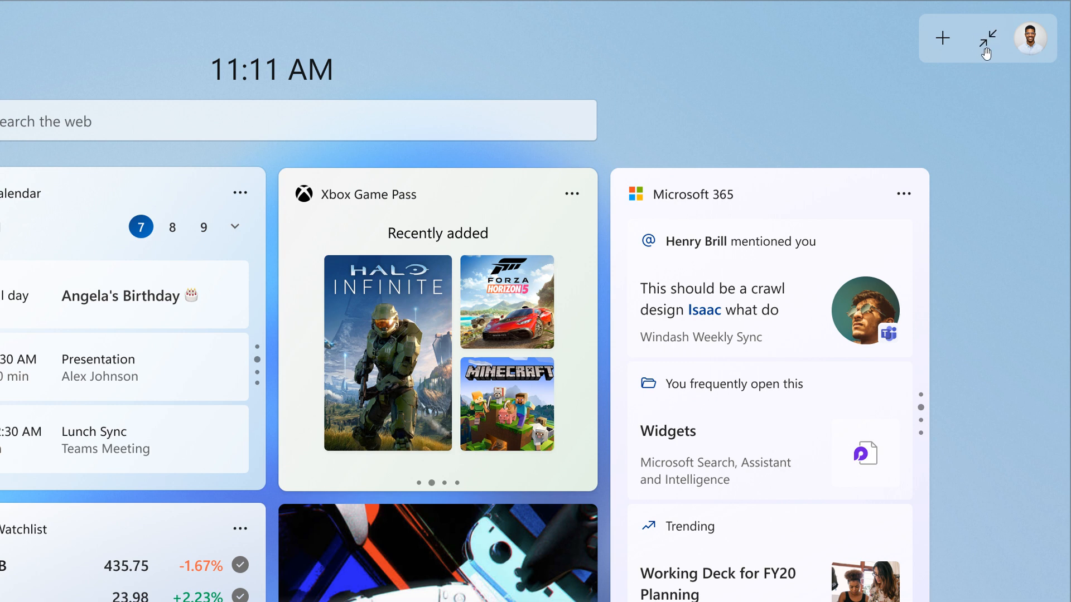
{"action": "mouse_move", "coordinate": [969, 48]}
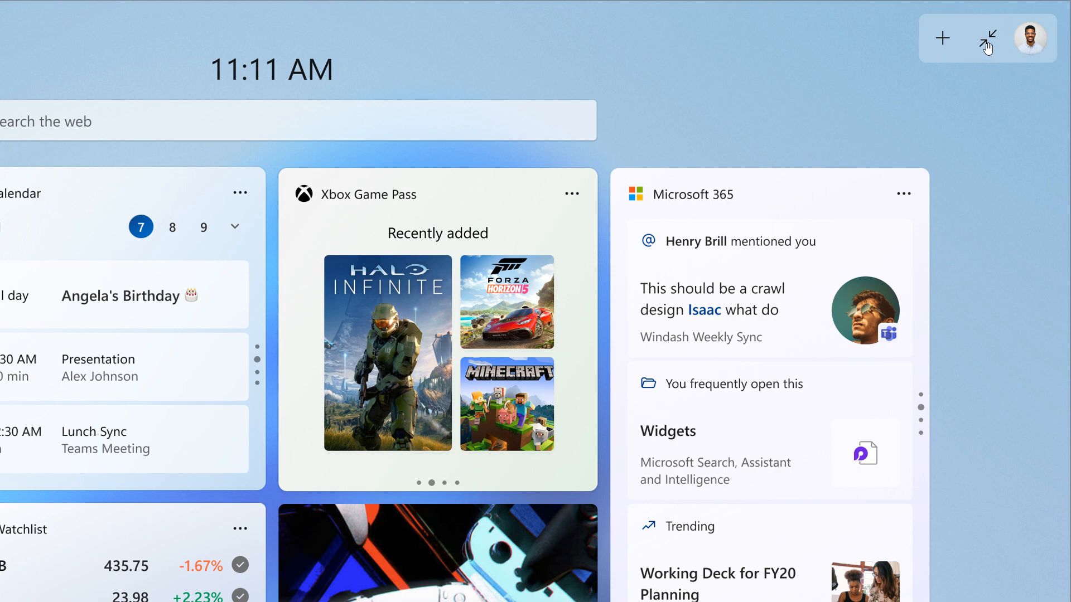
{"action": "left_click", "coordinate": [988, 37]}
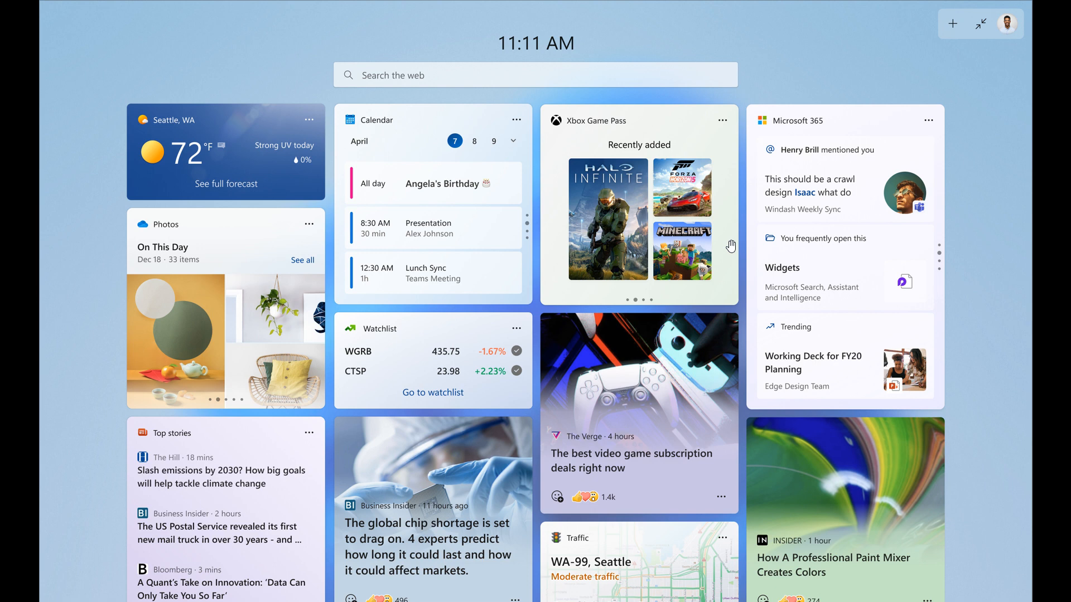
{"action": "mouse_move", "coordinate": [735, 239]}
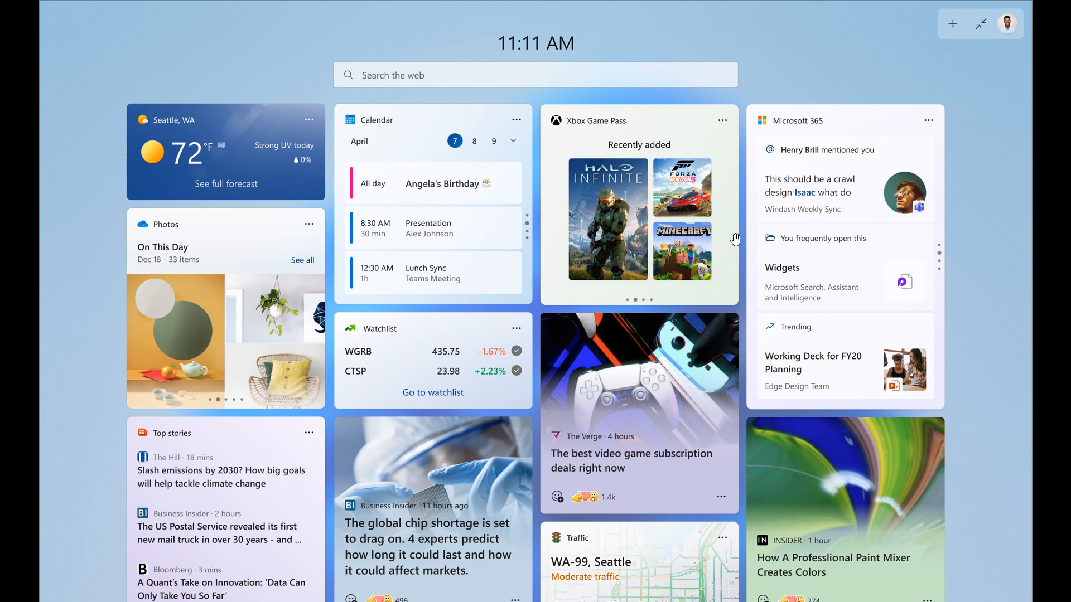
{"action": "mouse_move", "coordinate": [682, 432]}
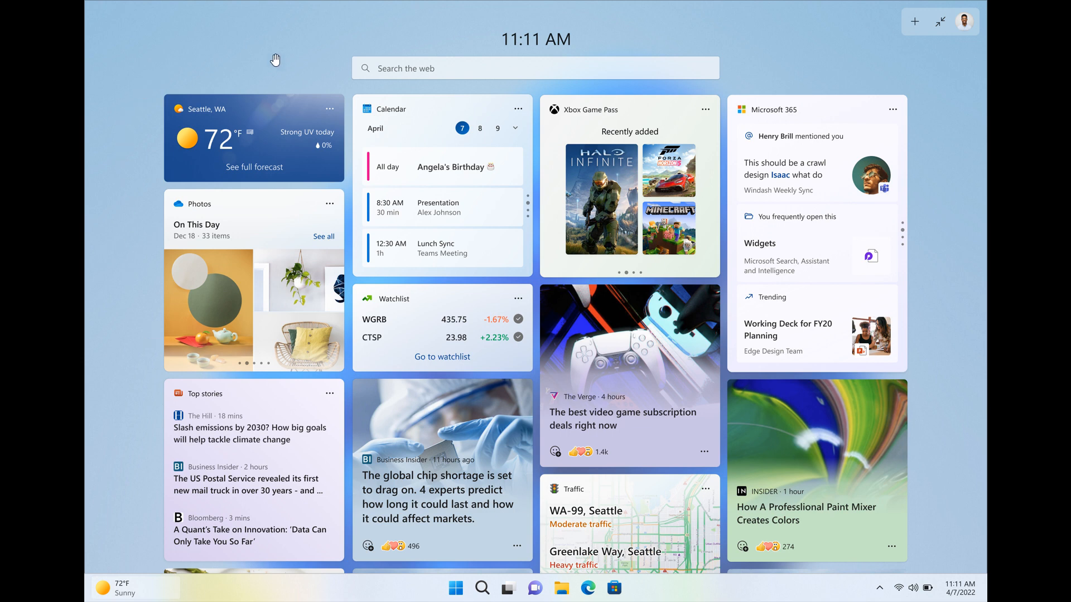
{"action": "mouse_move", "coordinate": [60, 499]}
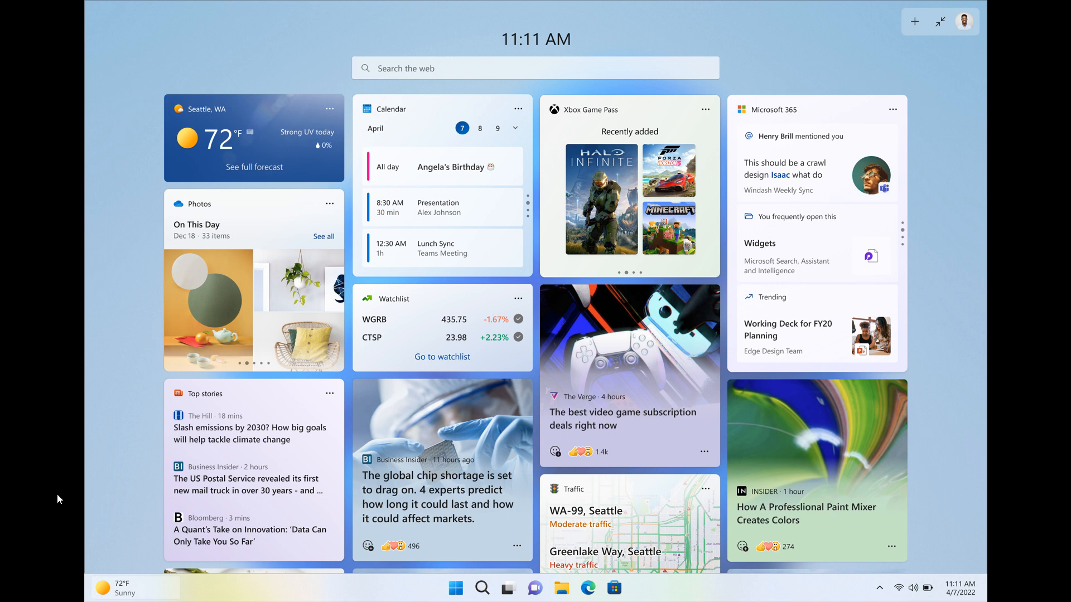
{"action": "mouse_move", "coordinate": [887, 448]}
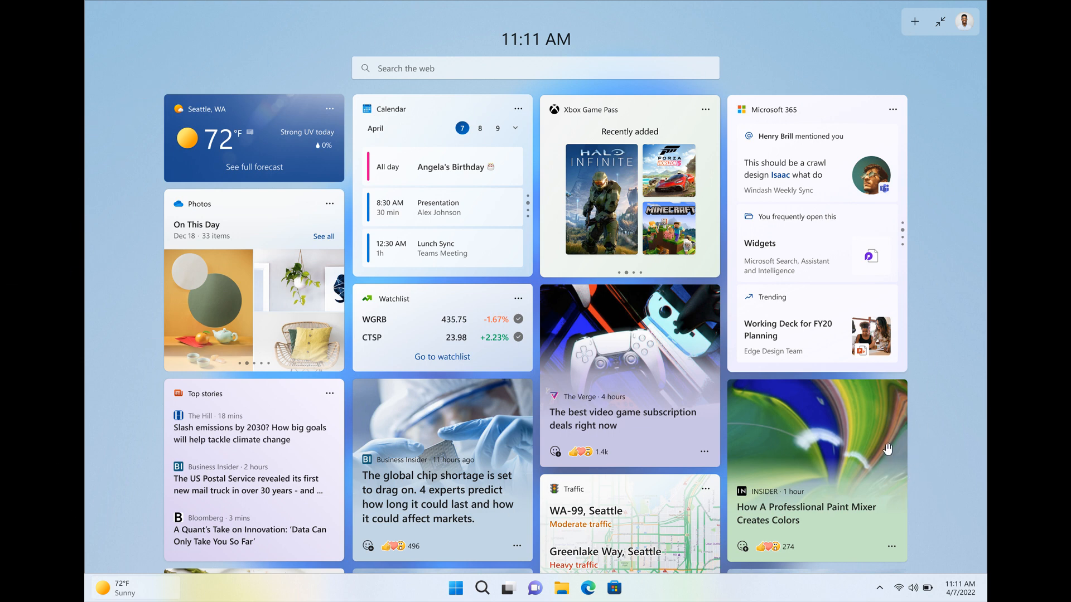
{"action": "mouse_move", "coordinate": [678, 256]}
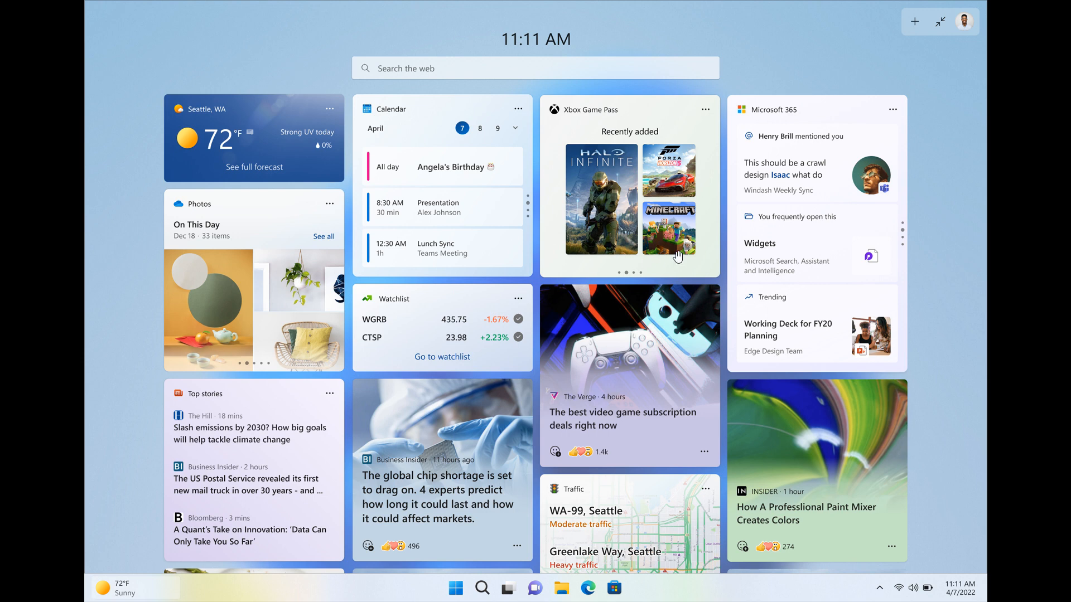
{"action": "mouse_move", "coordinate": [910, 54]}
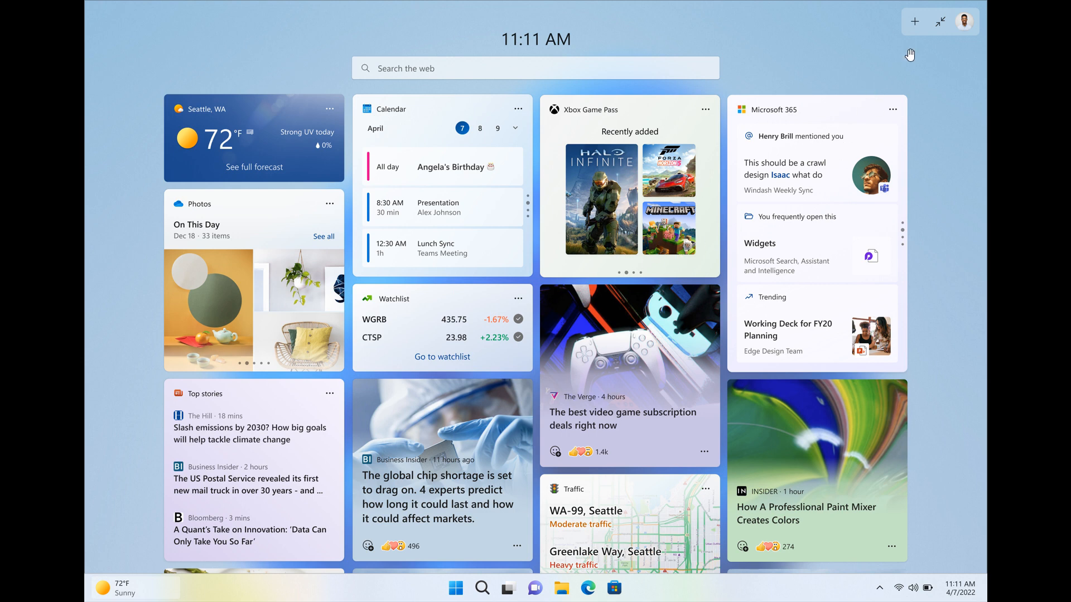
{"action": "mouse_move", "coordinate": [721, 243]}
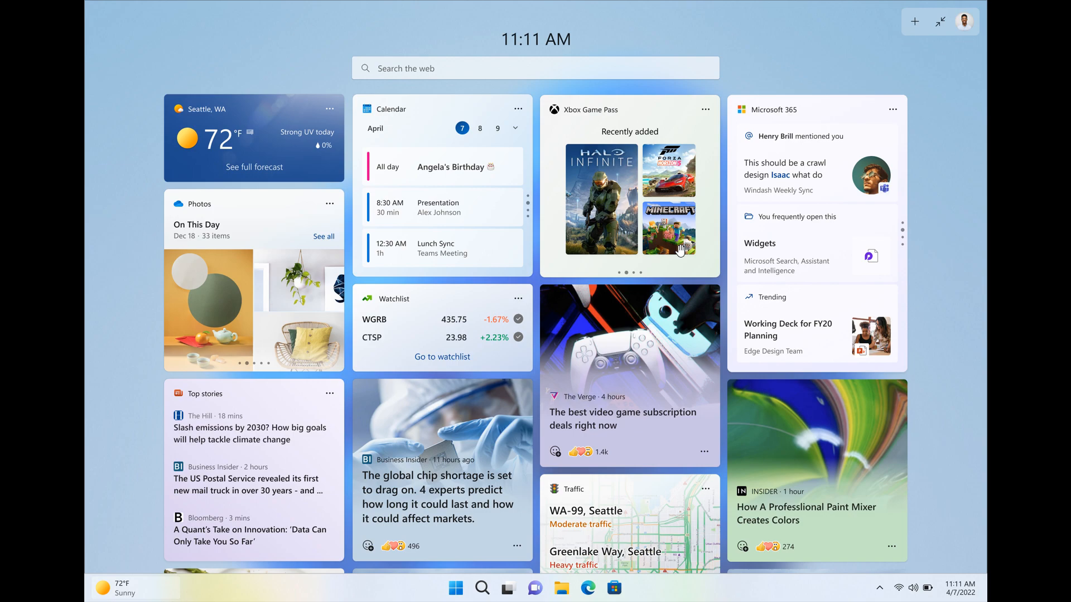
{"action": "mouse_move", "coordinate": [539, 246]}
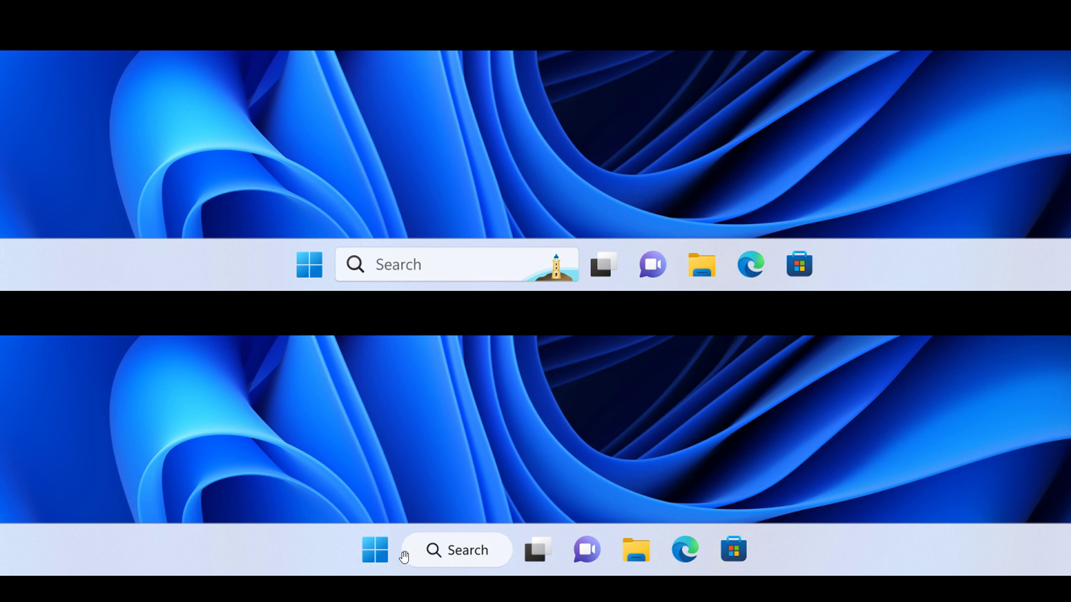
{"action": "mouse_move", "coordinate": [478, 556]}
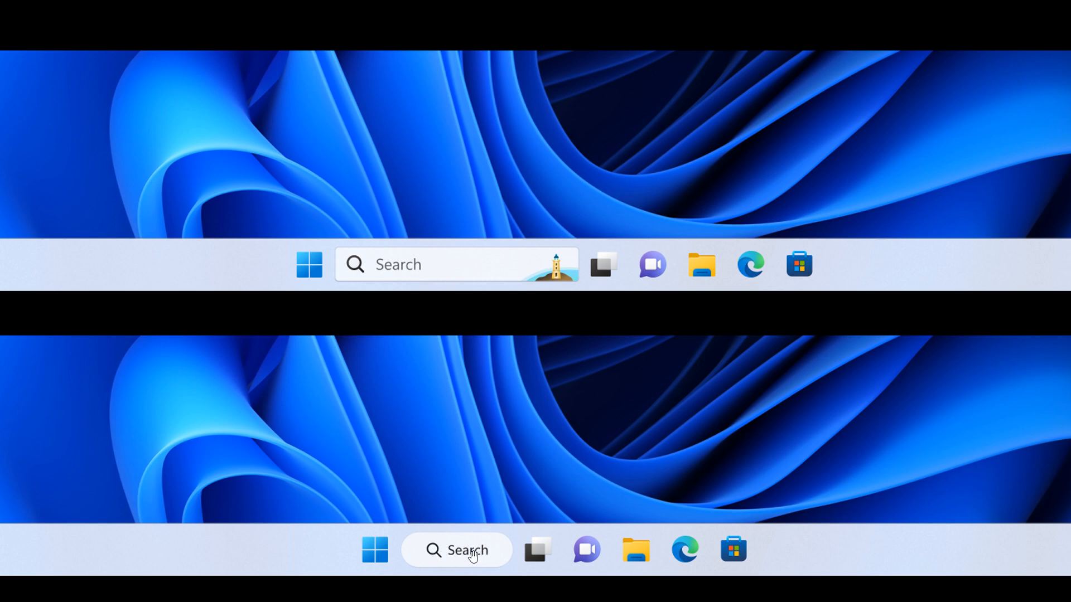
{"action": "mouse_move", "coordinate": [568, 434]}
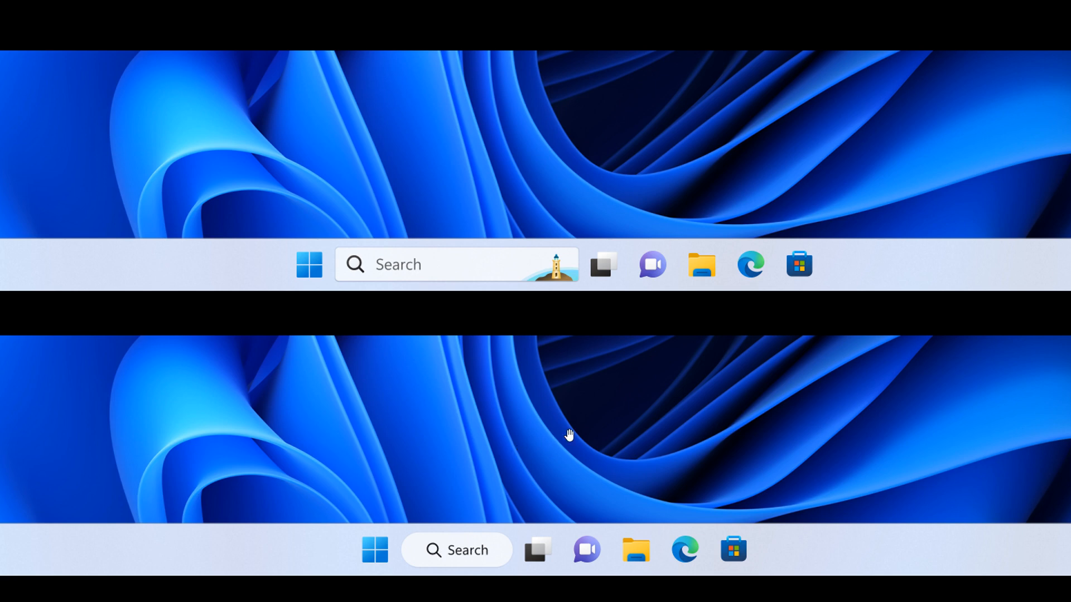
{"action": "mouse_move", "coordinate": [530, 267]}
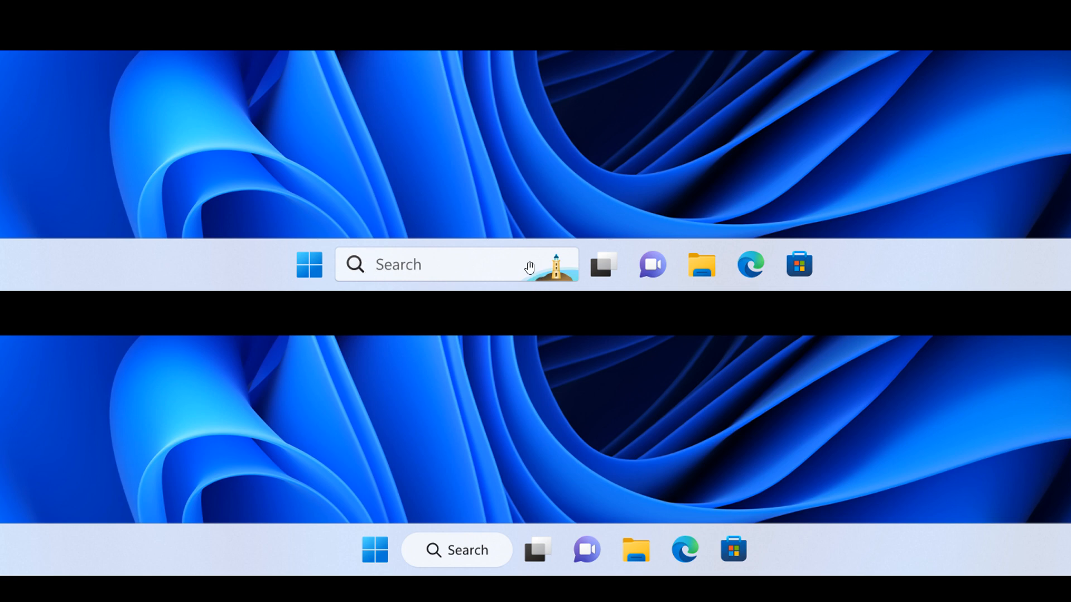
{"action": "mouse_move", "coordinate": [586, 282]}
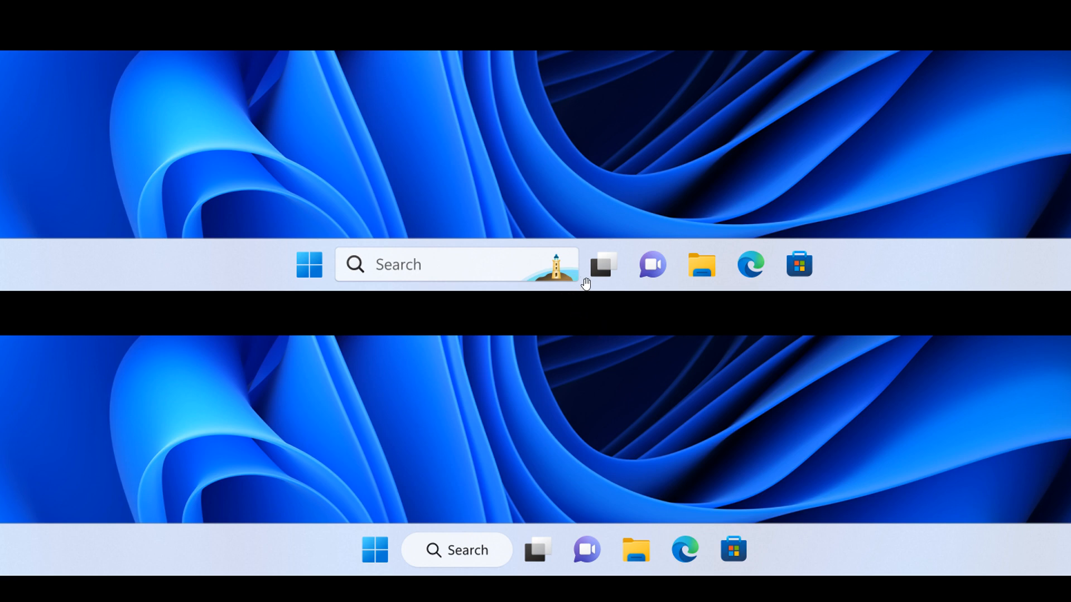
{"action": "mouse_move", "coordinate": [425, 252]}
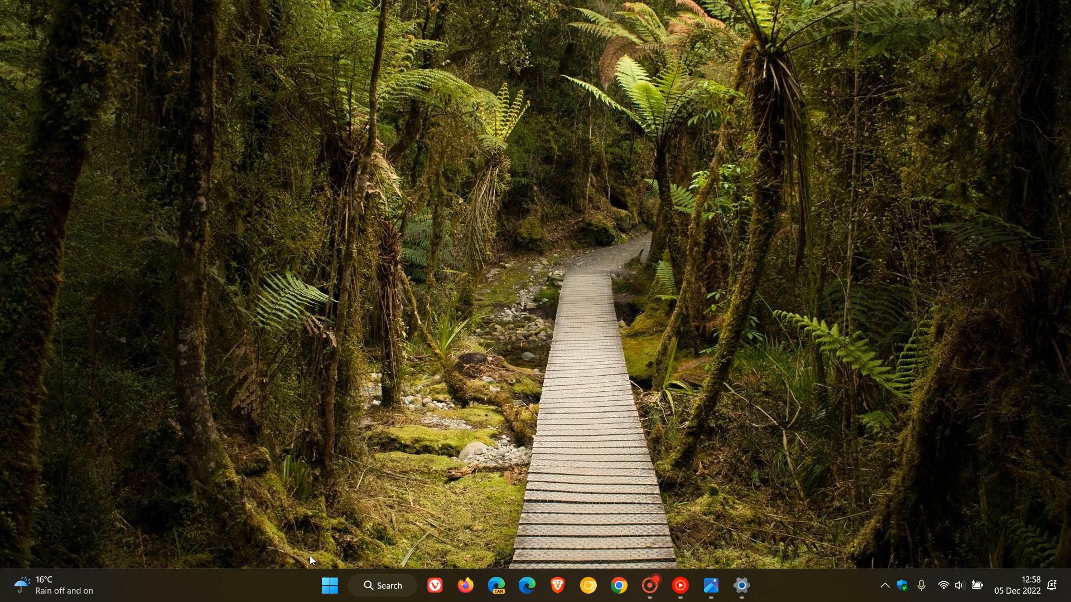
Launch Task Manager from the taskbar context menu to show the Processes page
{"action": "right_click", "coordinate": [311, 560]}
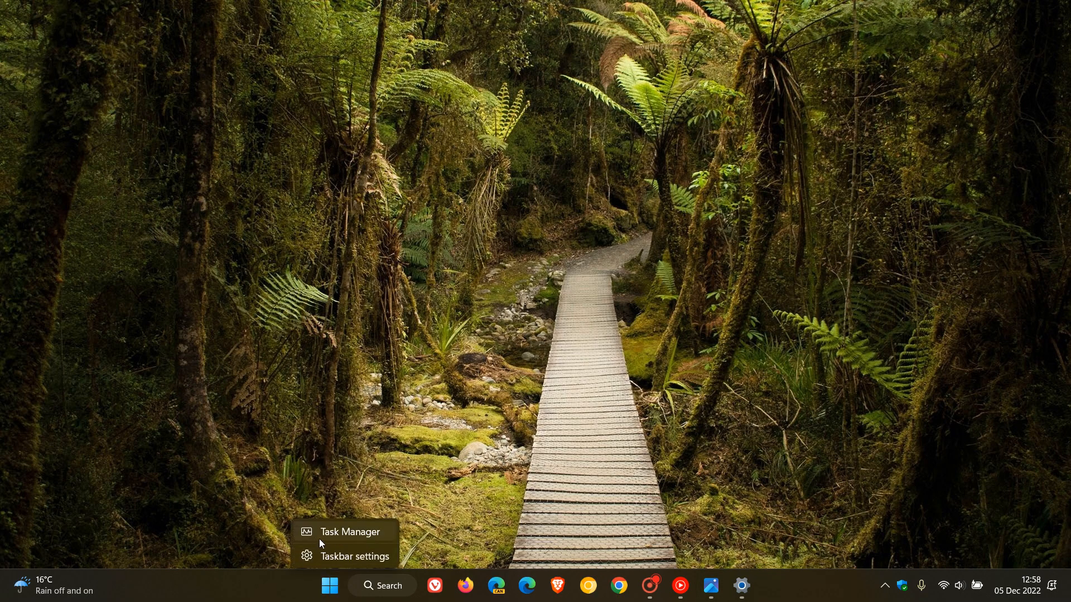
{"action": "left_click", "coordinate": [349, 532]}
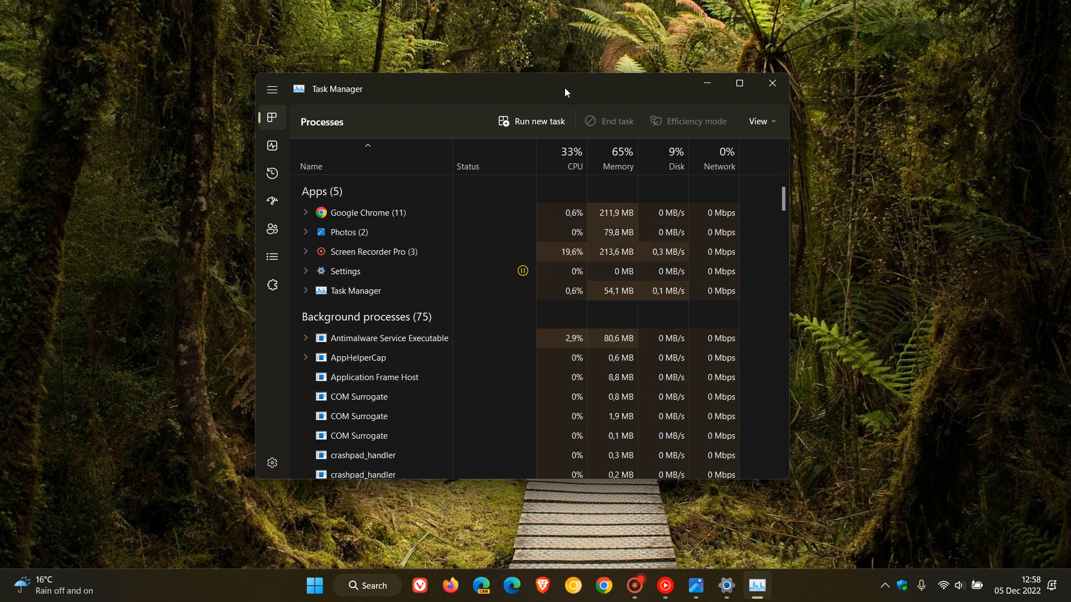
{"action": "mouse_move", "coordinate": [602, 83]}
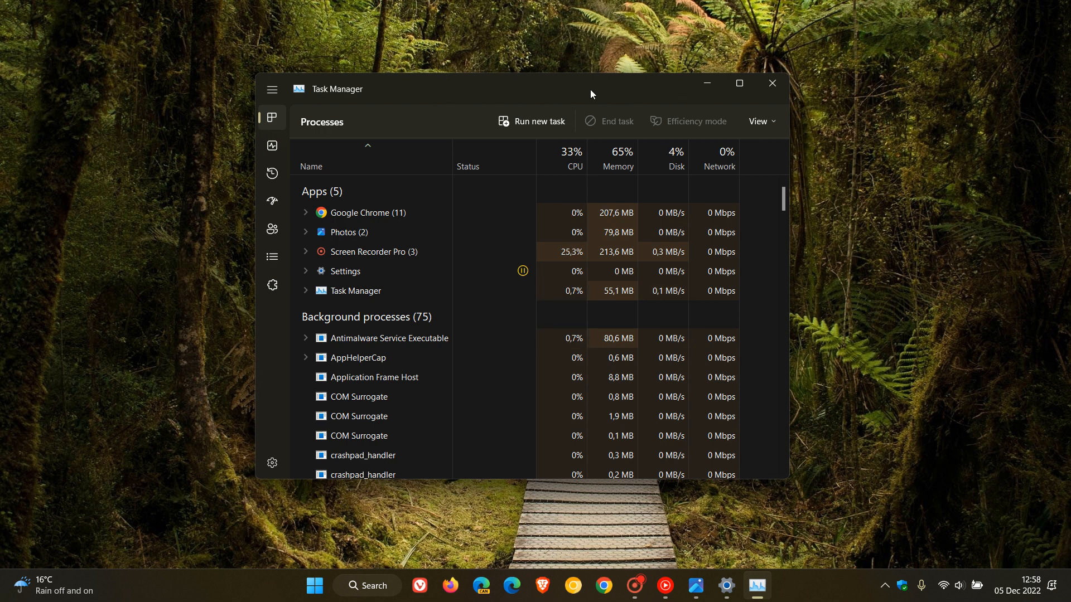
{"action": "mouse_move", "coordinate": [773, 83]}
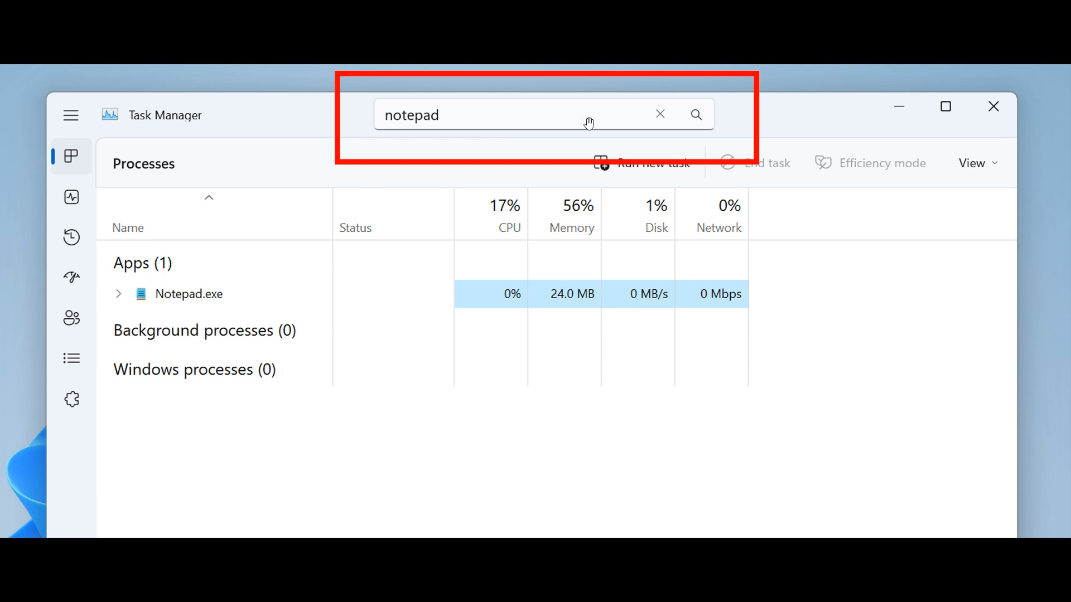
{"action": "mouse_move", "coordinate": [548, 116]}
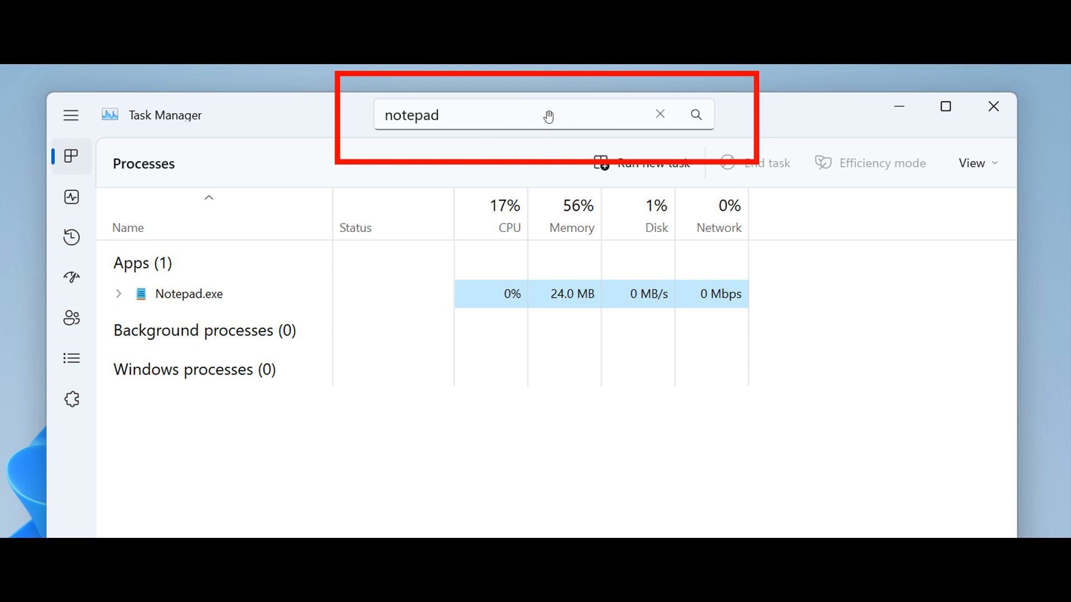
{"action": "mouse_move", "coordinate": [626, 117]}
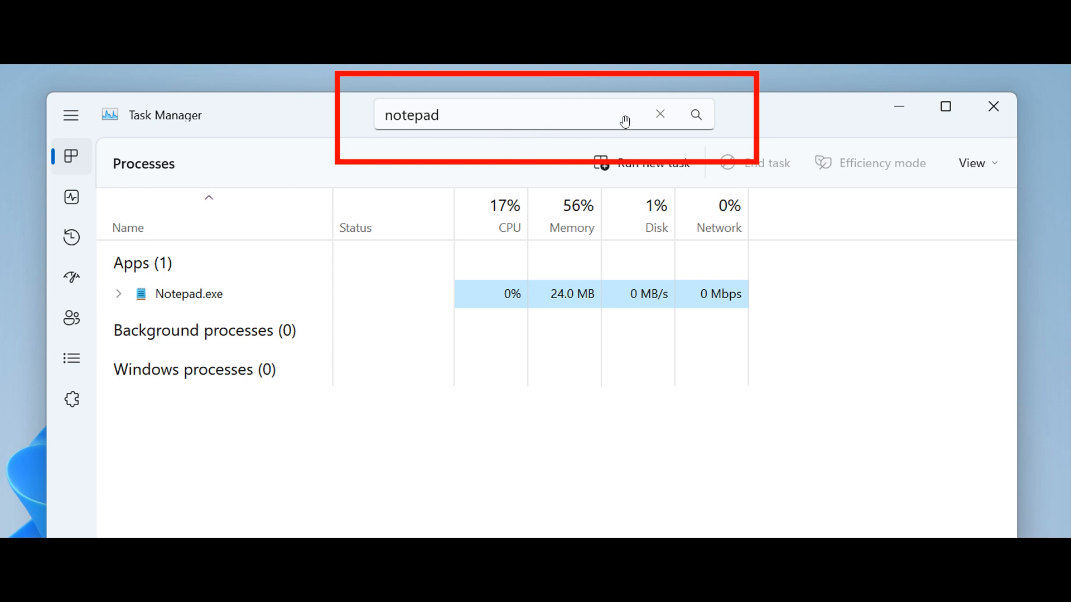
{"action": "mouse_move", "coordinate": [620, 122]}
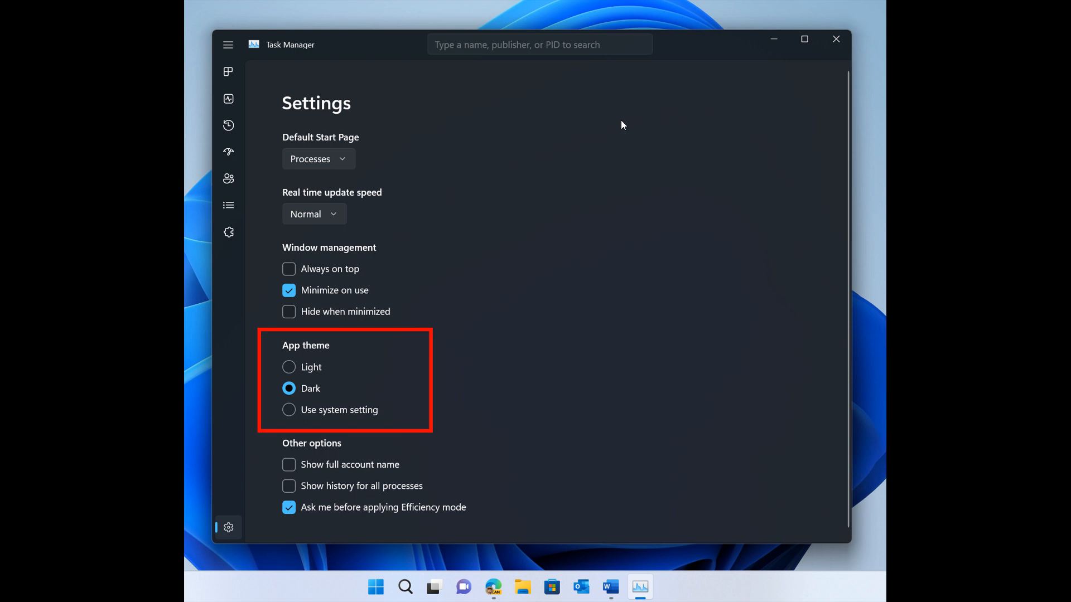
{"action": "mouse_move", "coordinate": [666, 199]}
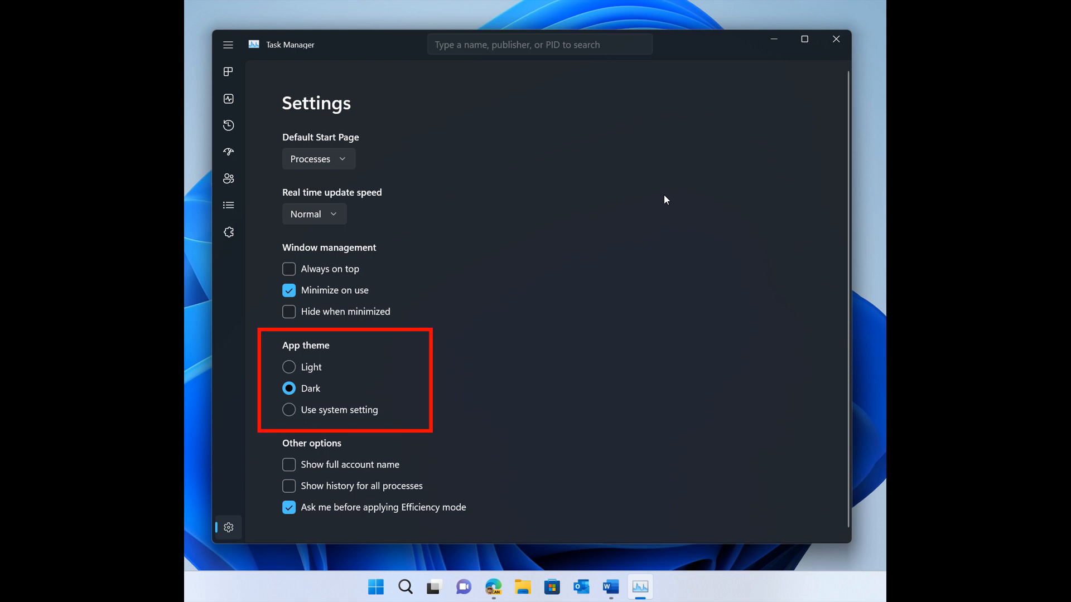
{"action": "mouse_move", "coordinate": [511, 375]}
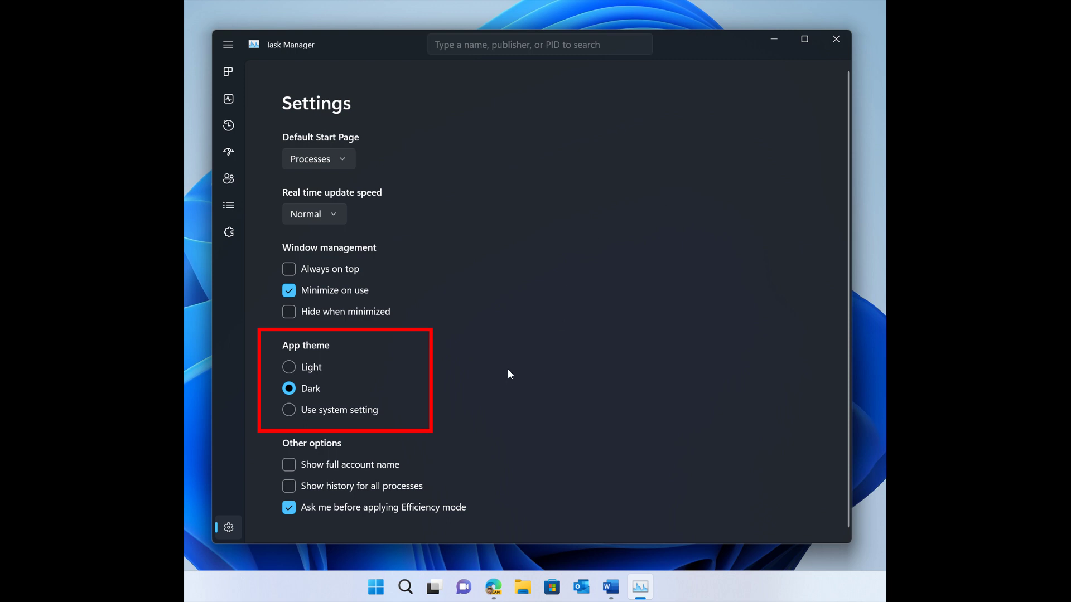
{"action": "mouse_move", "coordinate": [601, 353]}
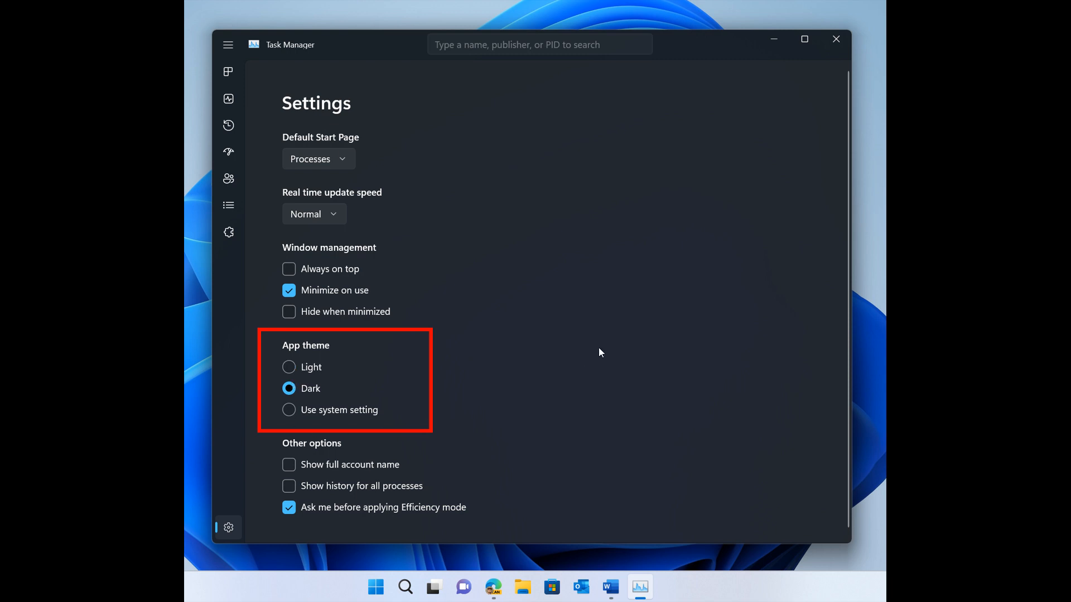
{"action": "mouse_move", "coordinate": [657, 328]}
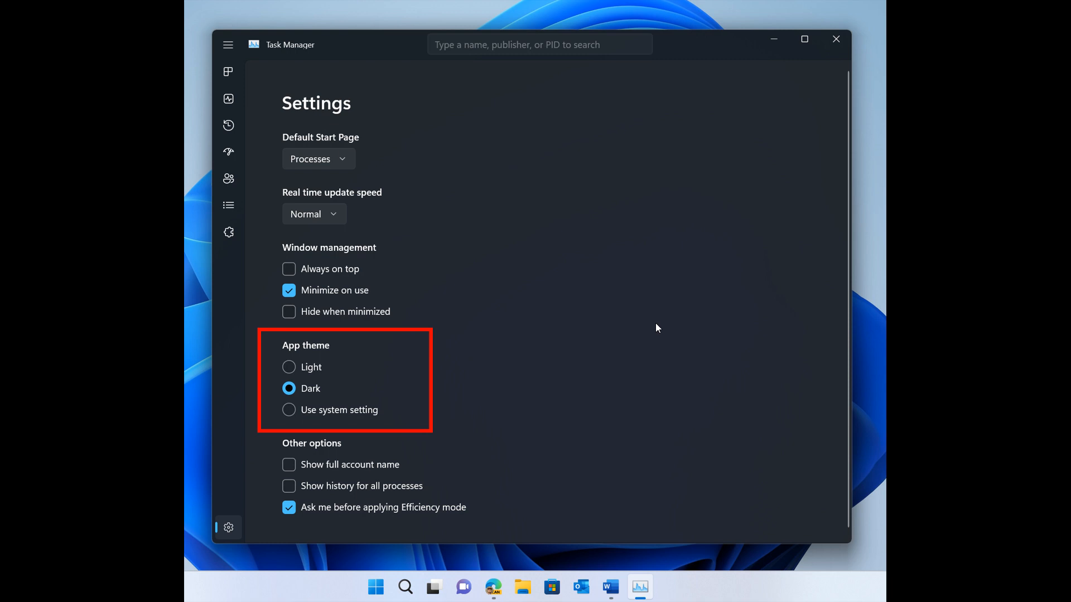
{"action": "mouse_move", "coordinate": [658, 355]}
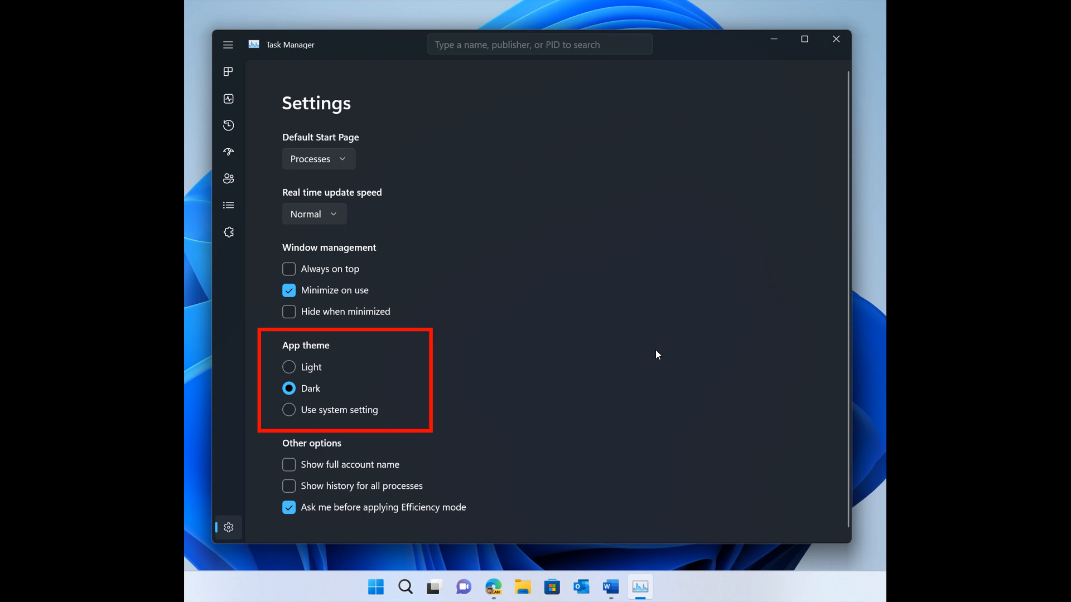